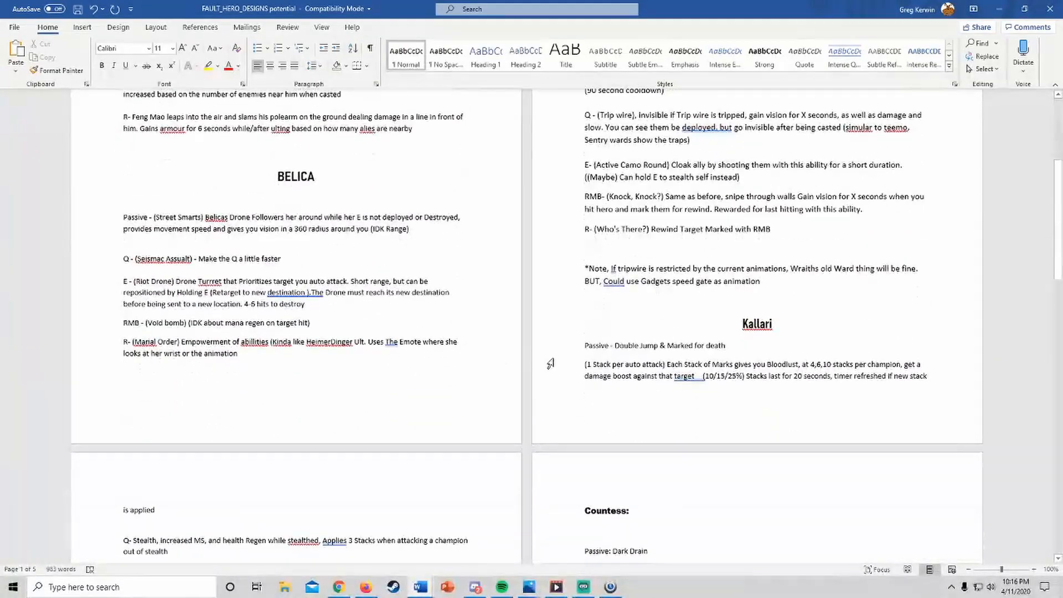
# Read through Kallari's passive, Q, E, RMB and R notes in the design document
pyautogui.scroll(-3)
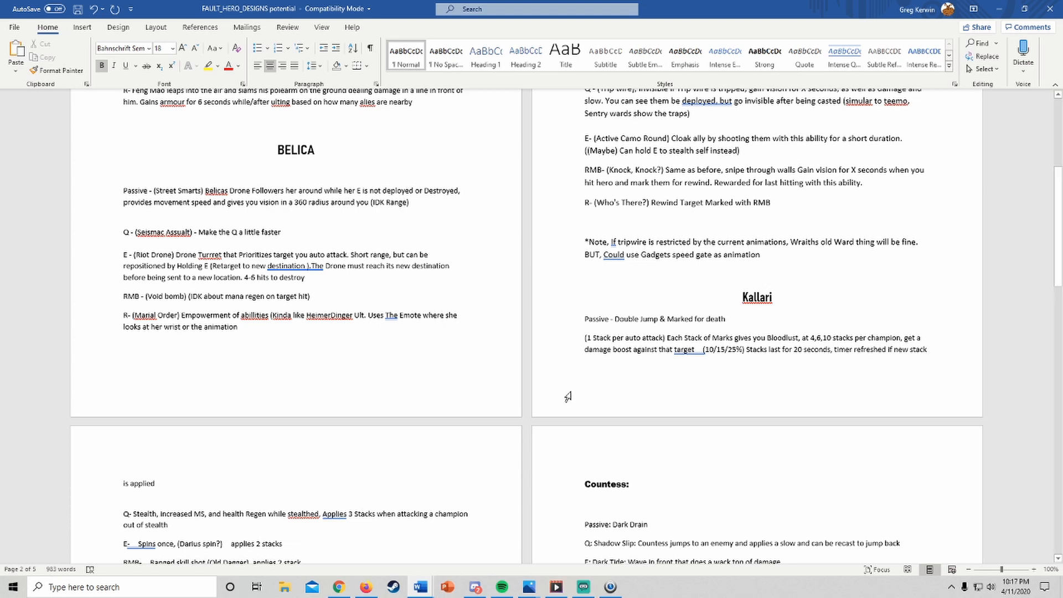
pyautogui.scroll(-3)
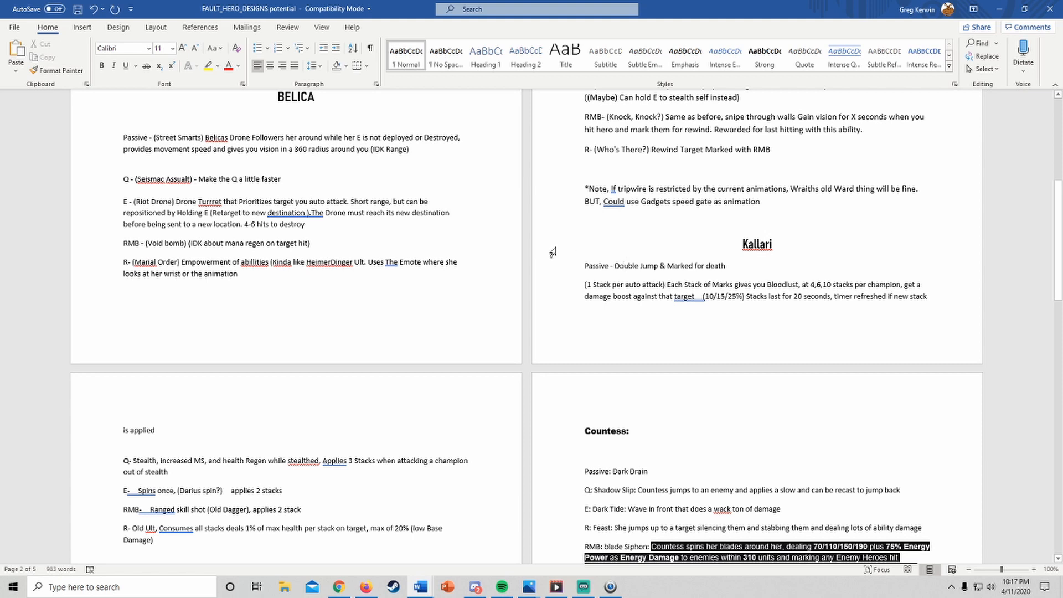
pyautogui.moveTo(568, 265)
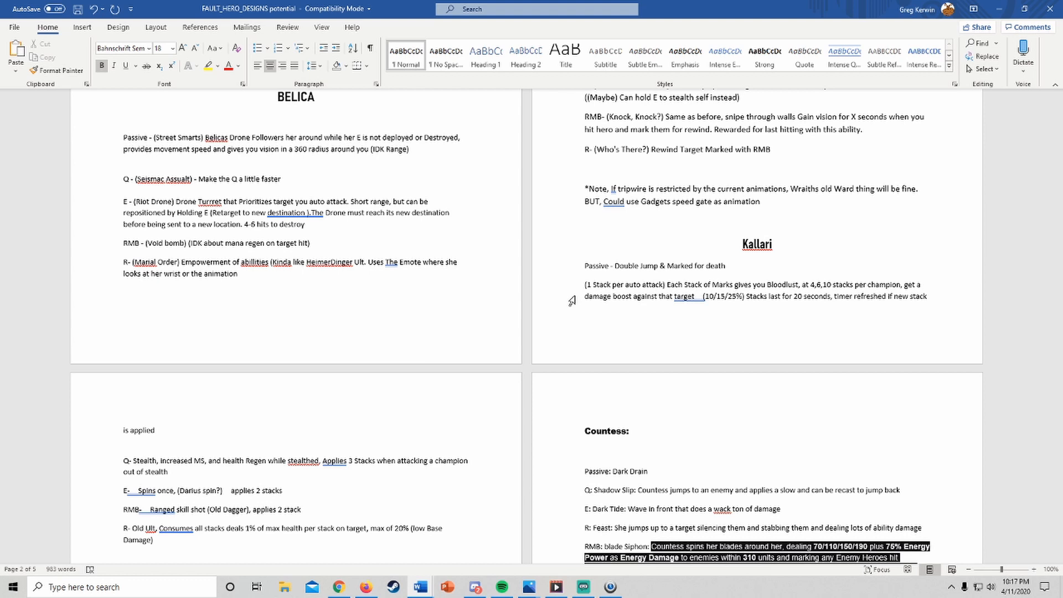
pyautogui.click(742, 242)
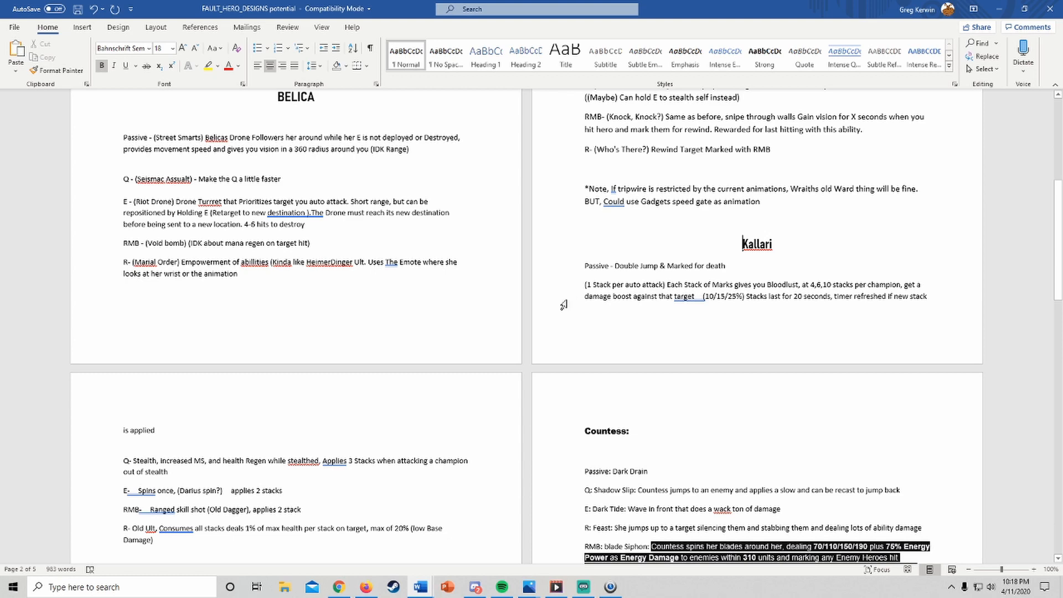
pyautogui.scroll(-3)
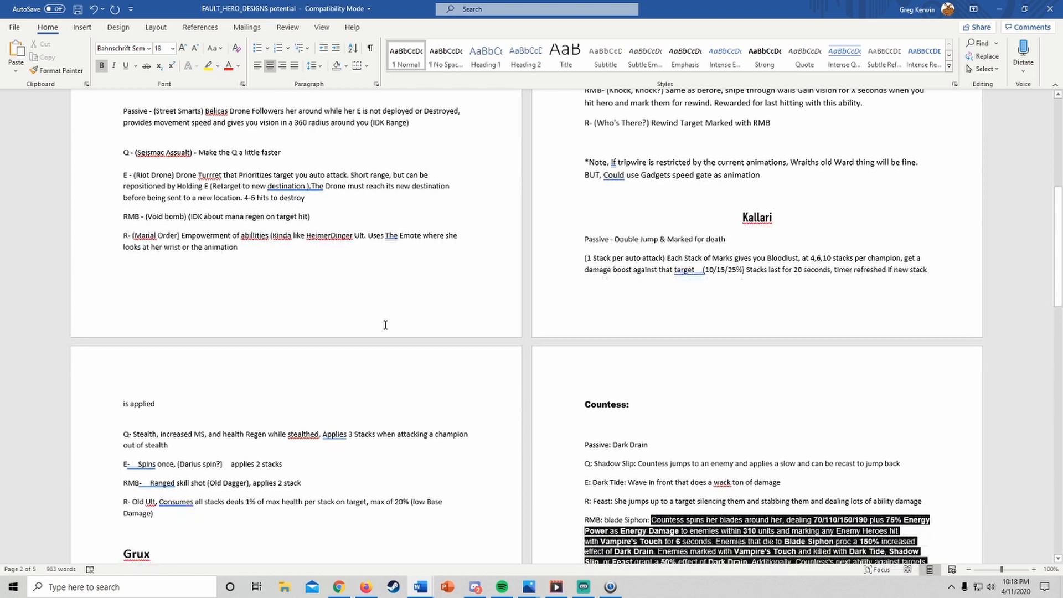
pyautogui.moveTo(260, 383)
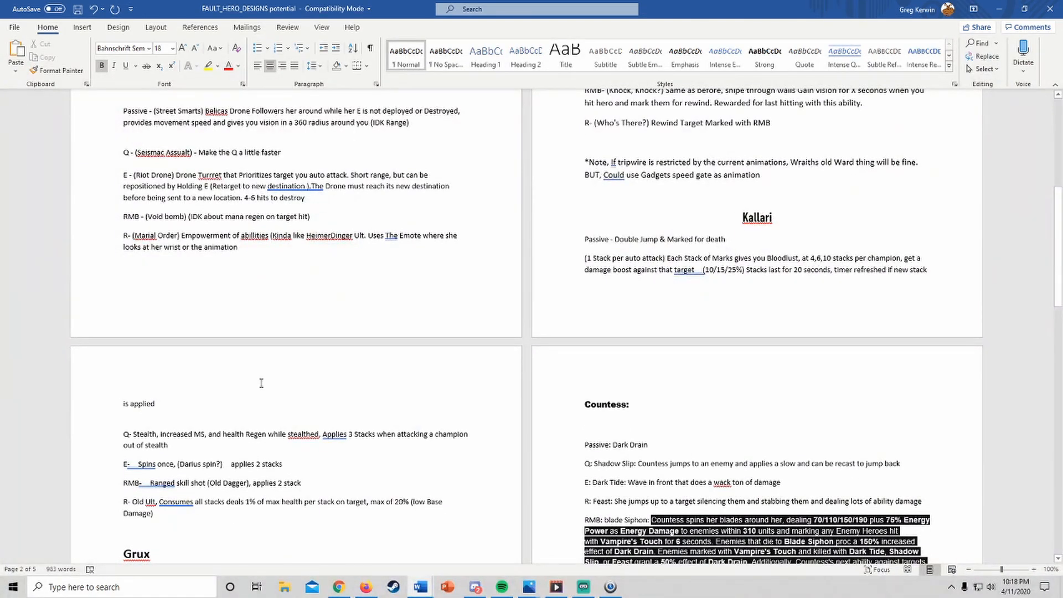
pyautogui.scroll(-3)
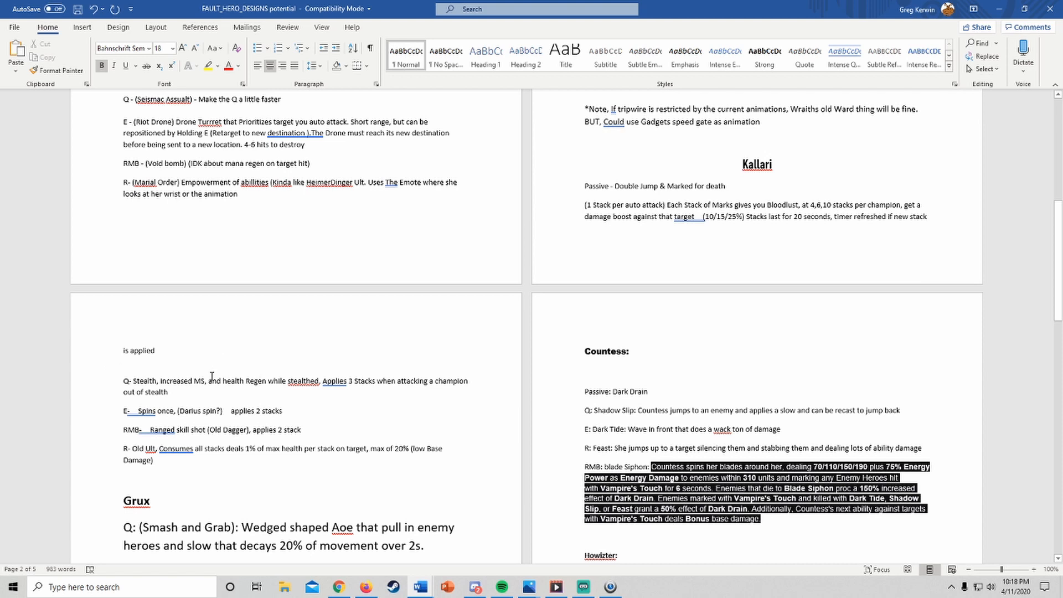
pyautogui.moveTo(244, 365)
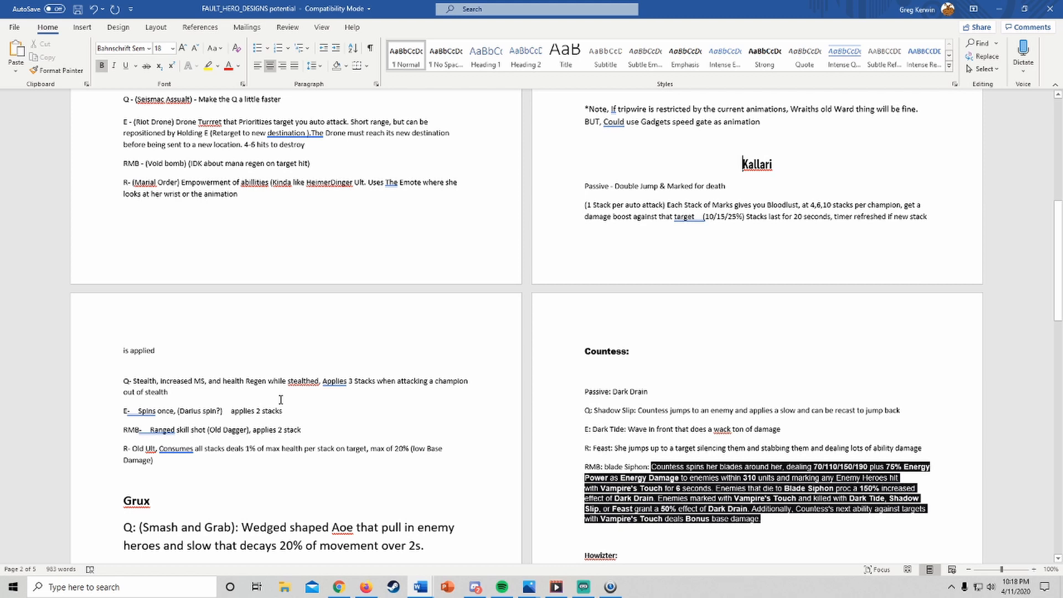
pyautogui.moveTo(404, 396)
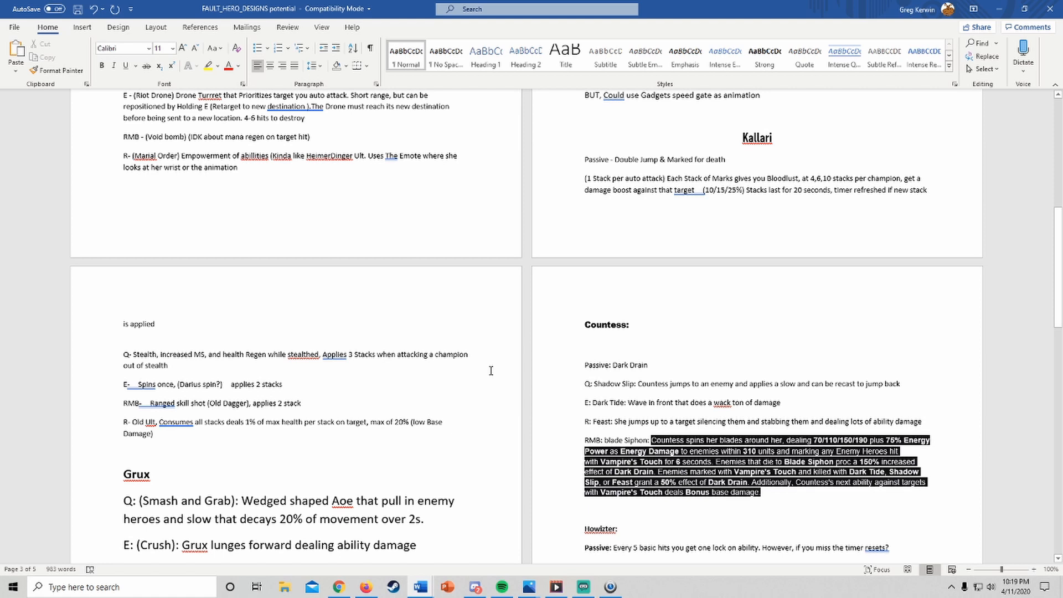
pyautogui.moveTo(553, 381)
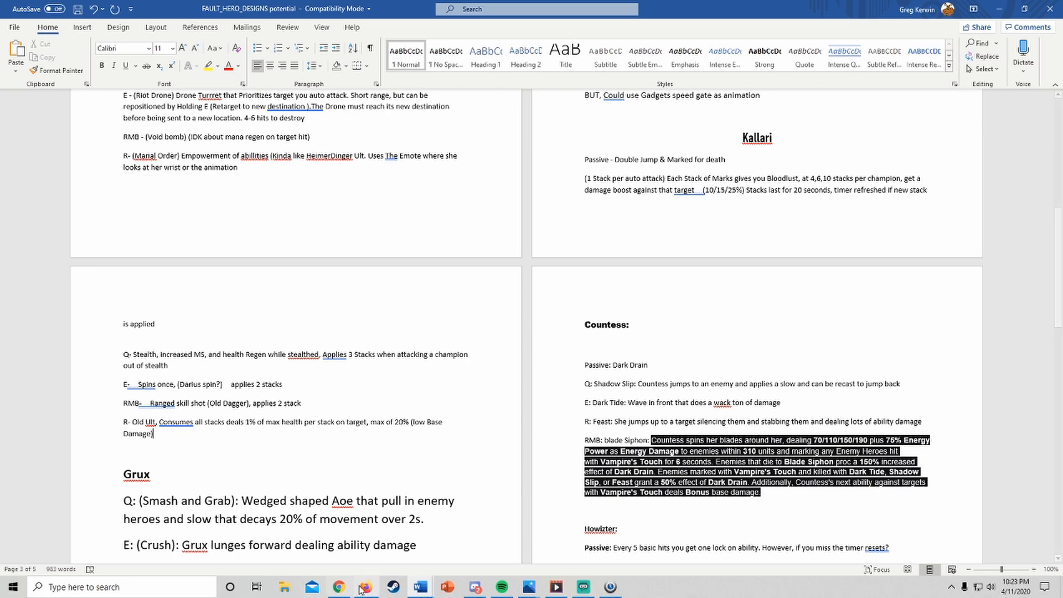
# Search YouTube for 'new kallari ult' in a new Chrome tab
pyautogui.click(338, 586)
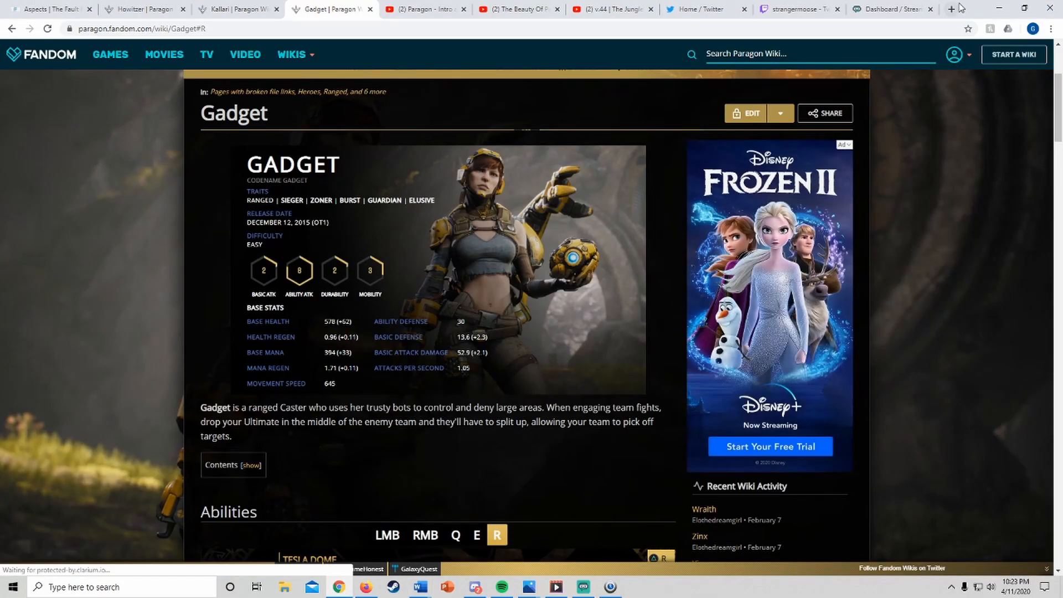
pyautogui.click(896, 9)
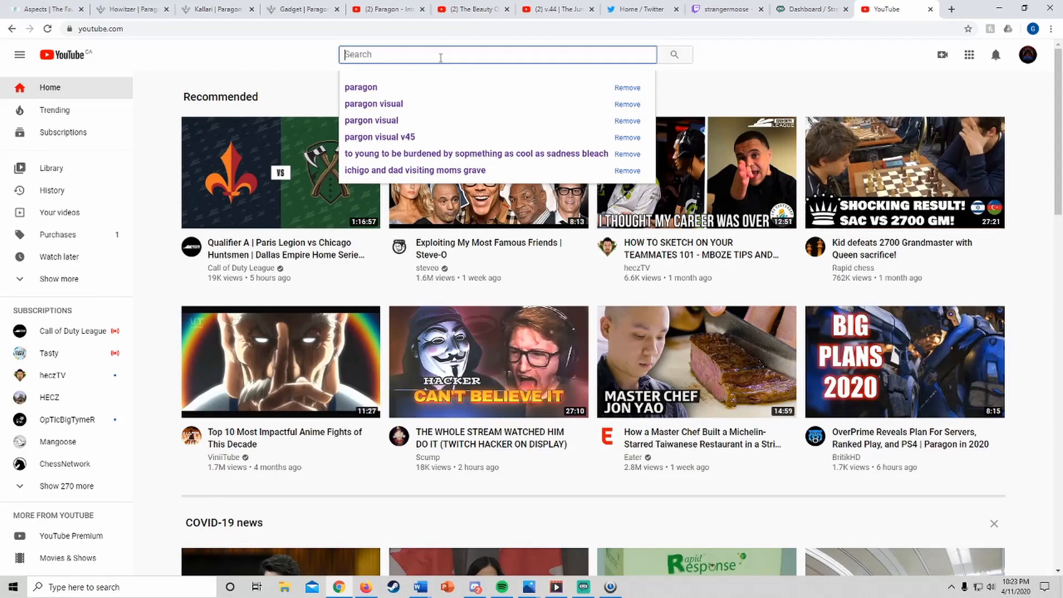
pyautogui.write('new kali')
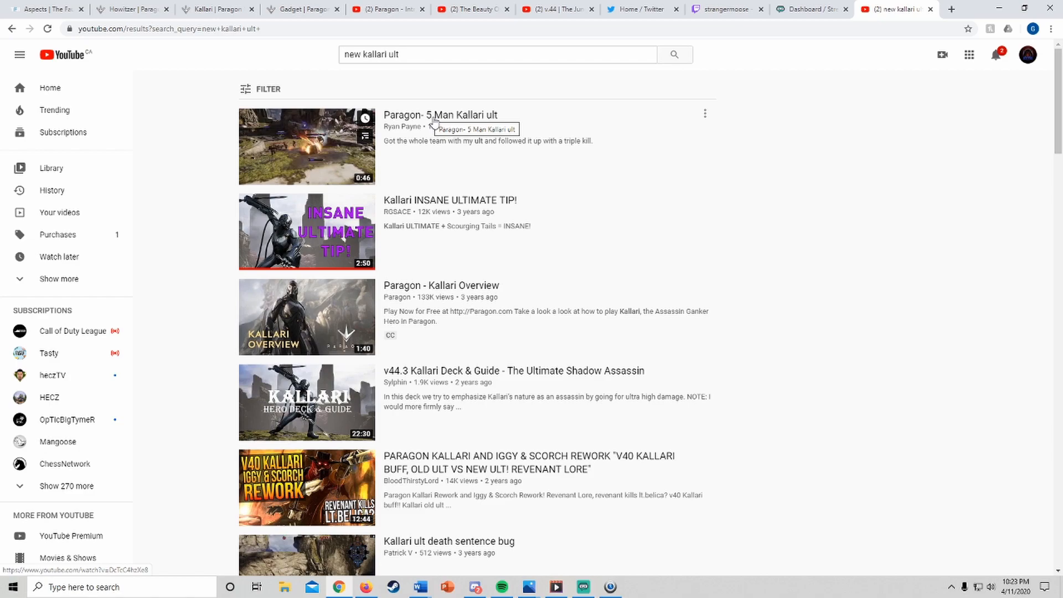
# Watch part of 'Kallari INSANE ULTIMATE TIP!', then select the search box
pyautogui.click(440, 114)
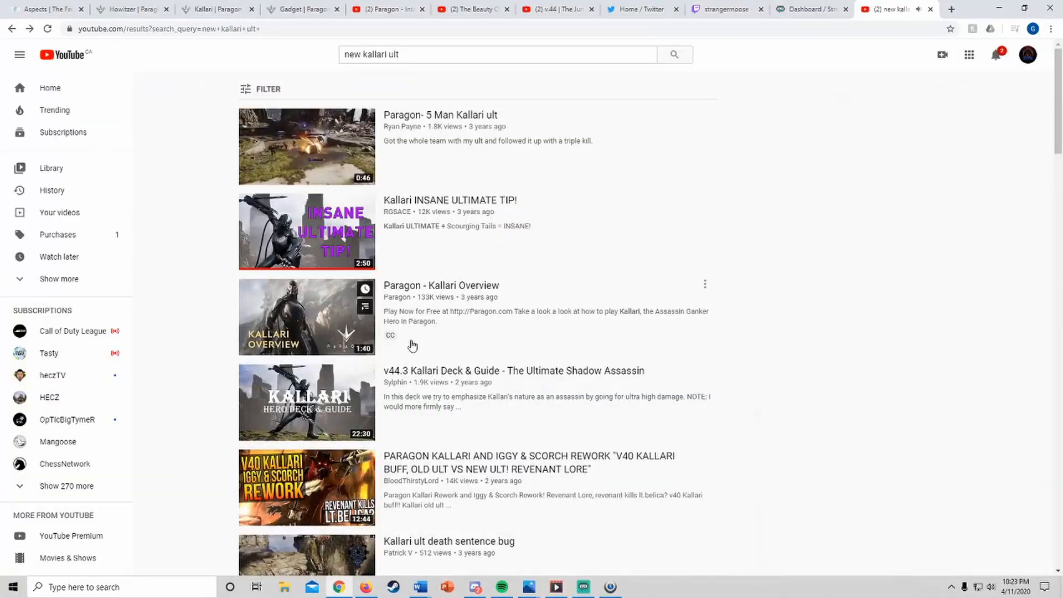
pyautogui.click(306, 230)
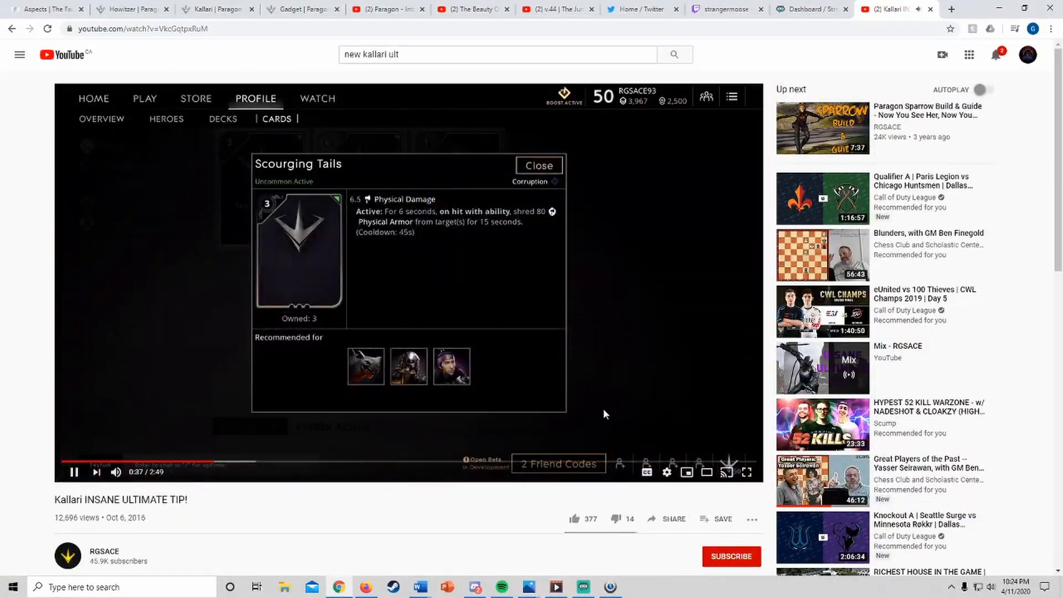
pyautogui.click(497, 55)
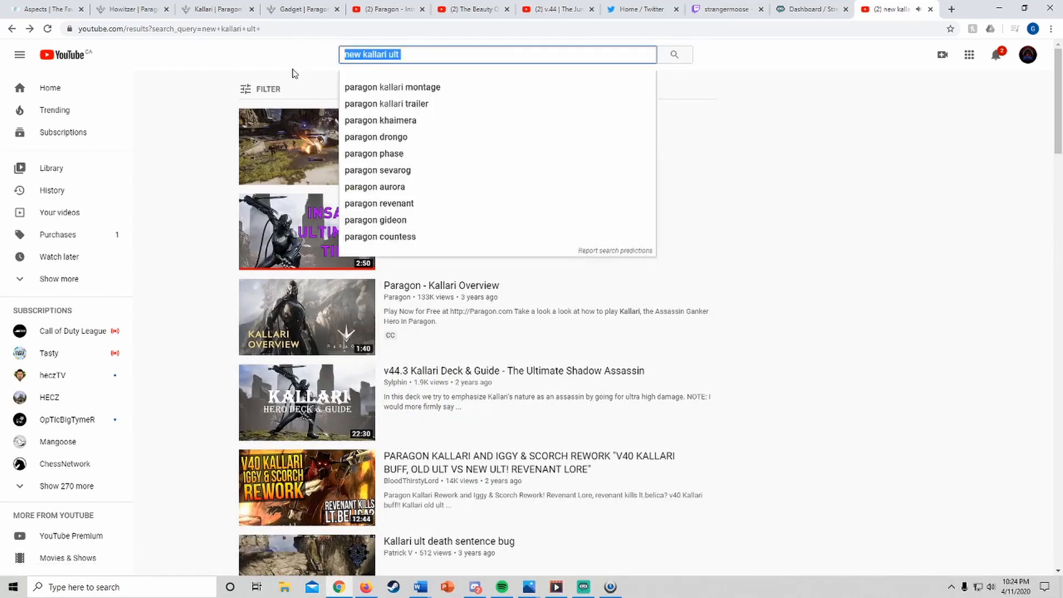
# Search 'kallari paragon' and briefly play the Paragon - Kallari Overview video
pyautogui.write('kallari')
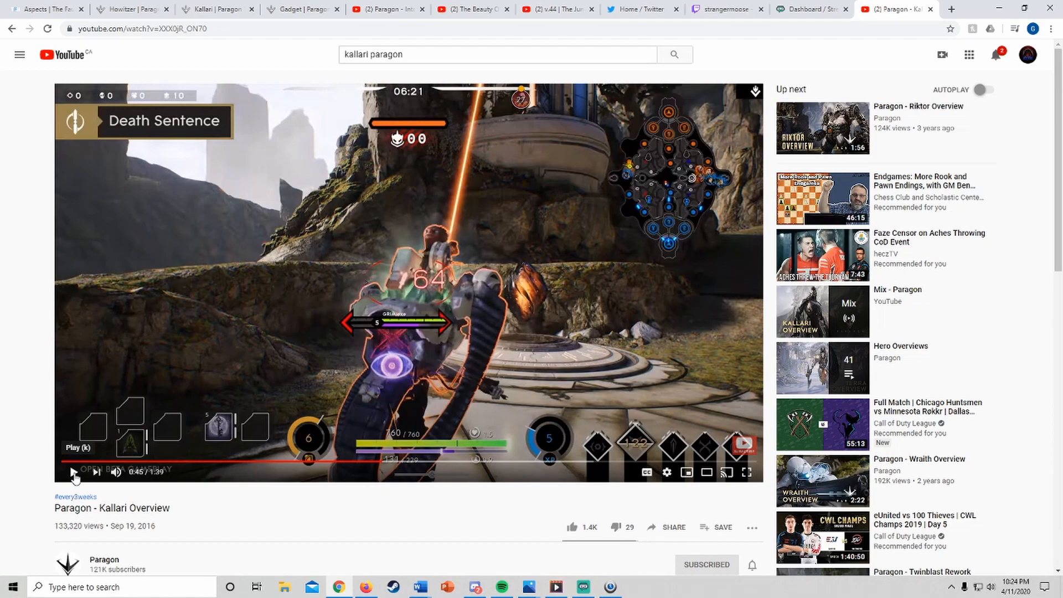
pyautogui.click(73, 471)
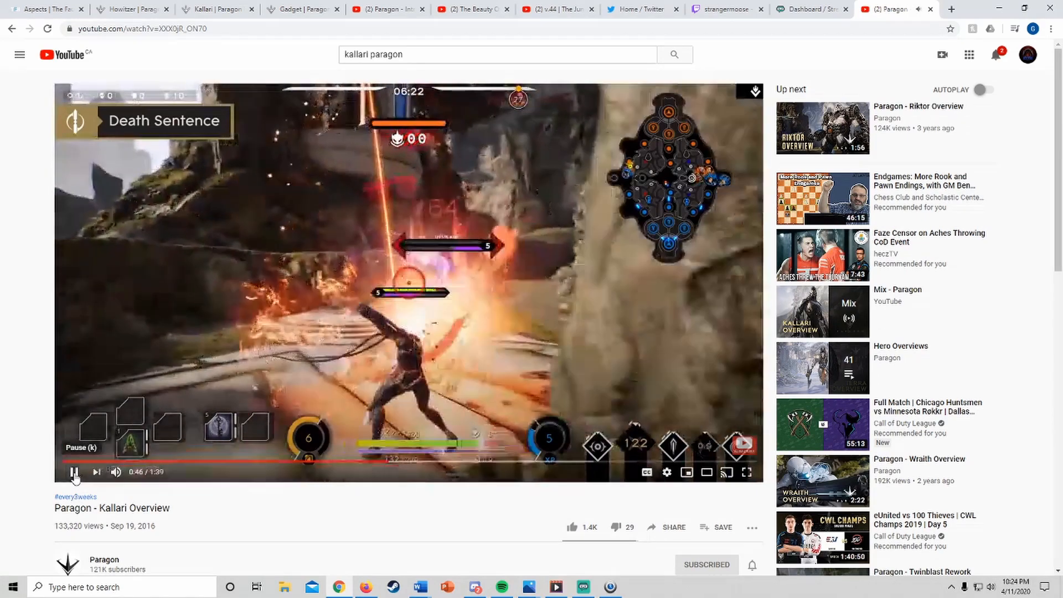
pyautogui.click(74, 471)
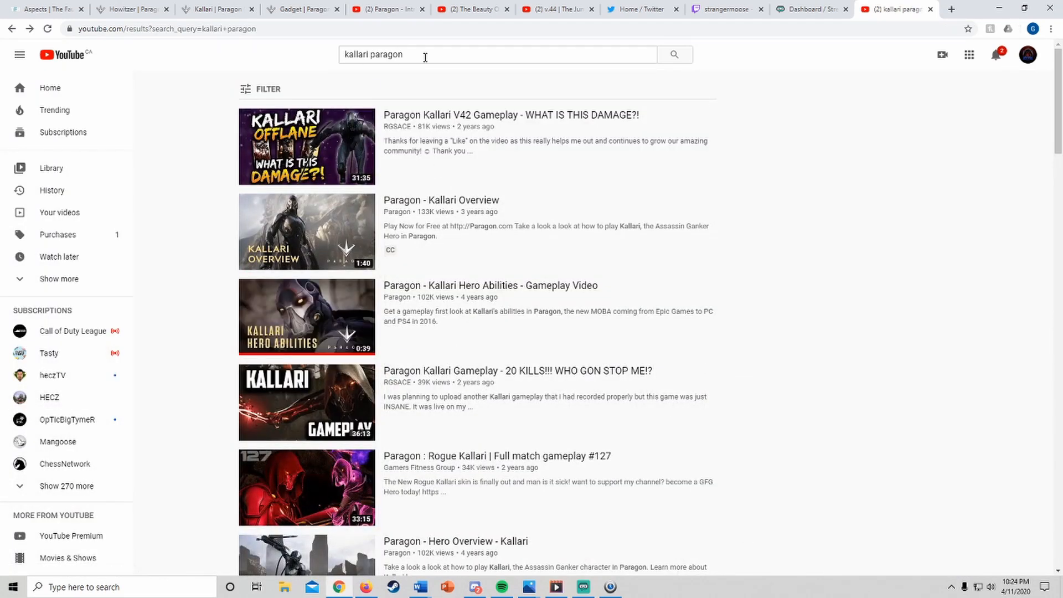
# Search 'old ult kallari paragon' and open Paragon - Hero Overview - Kallari in a new tab
pyautogui.click(497, 55)
pyautogui.write('old ult ')
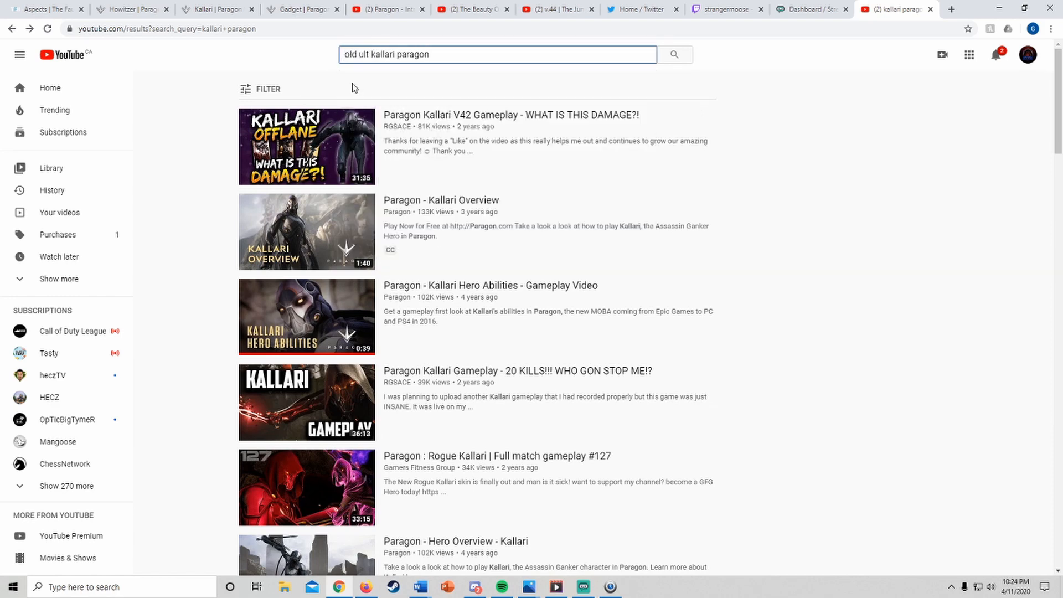
pyautogui.press('Enter')
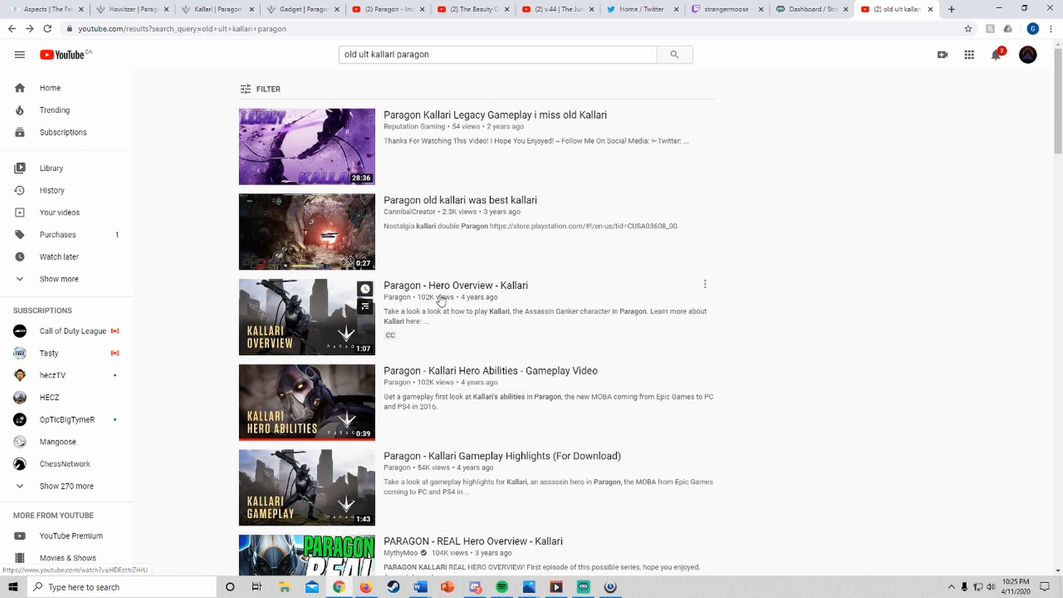
pyautogui.rightClick(455, 284)
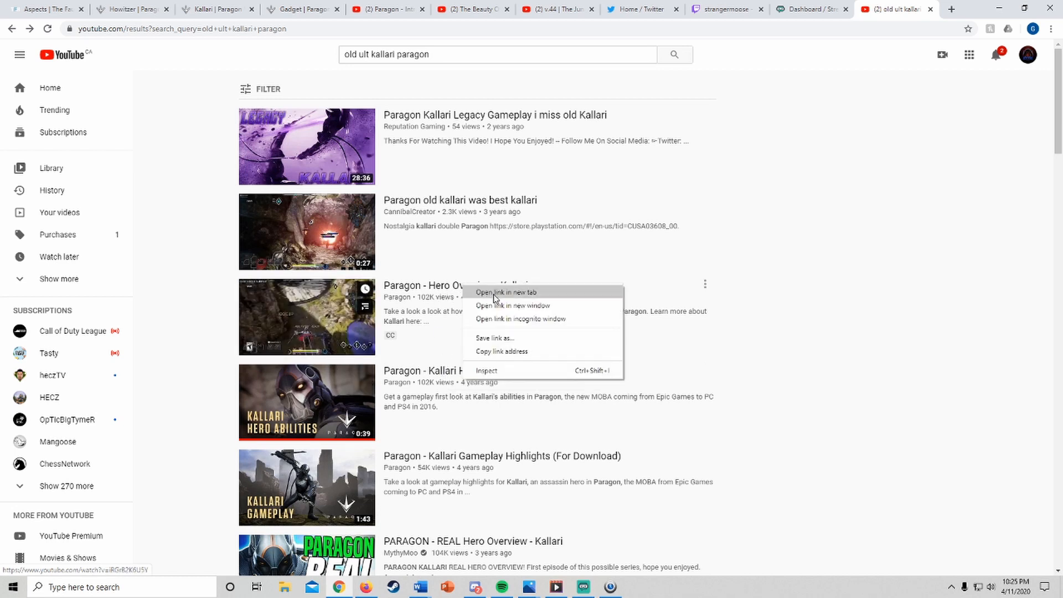
pyautogui.click(506, 292)
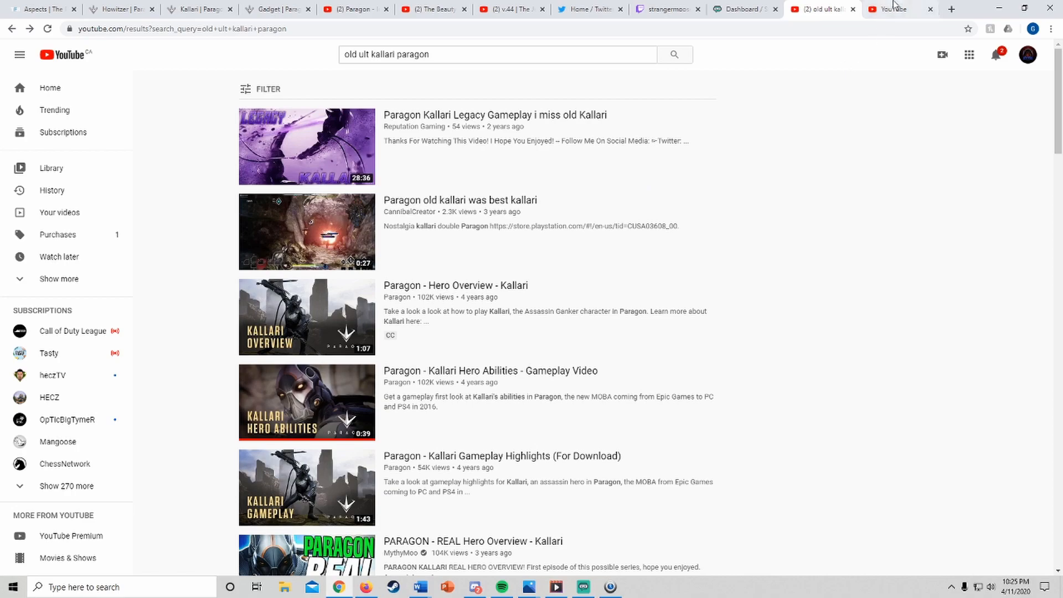
# Skip ahead in the Hero Overview video, close the video tabs, and return to the Kallari wiki page
pyautogui.click(306, 316)
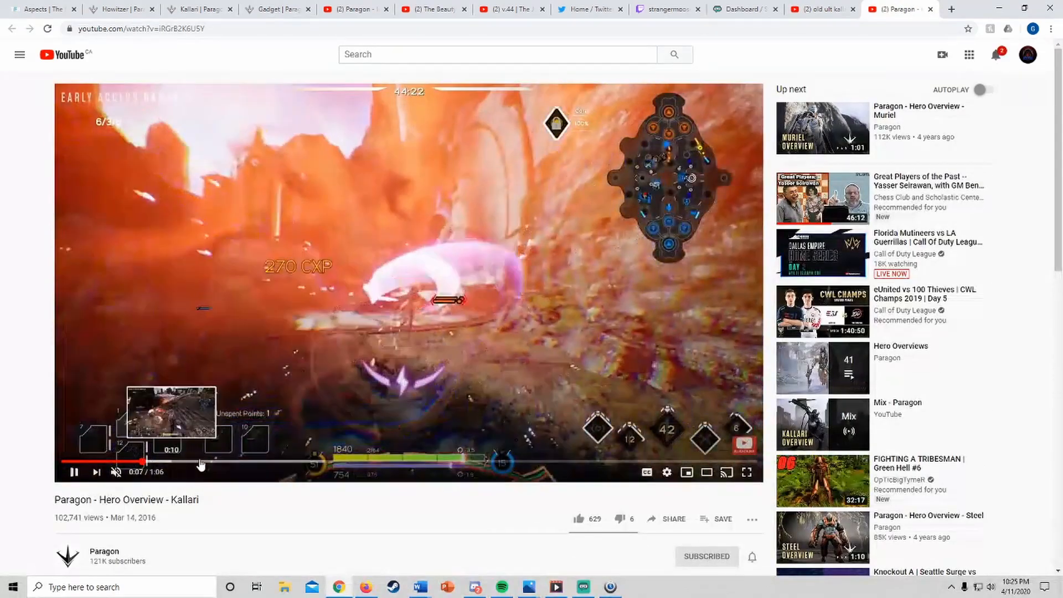
pyautogui.click(274, 461)
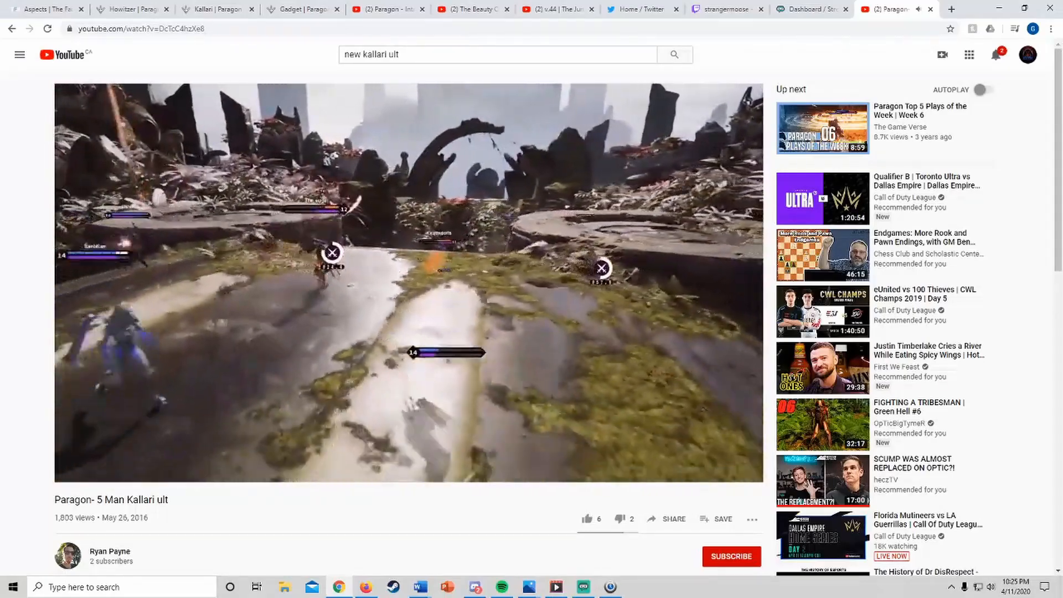
pyautogui.moveTo(283, 414)
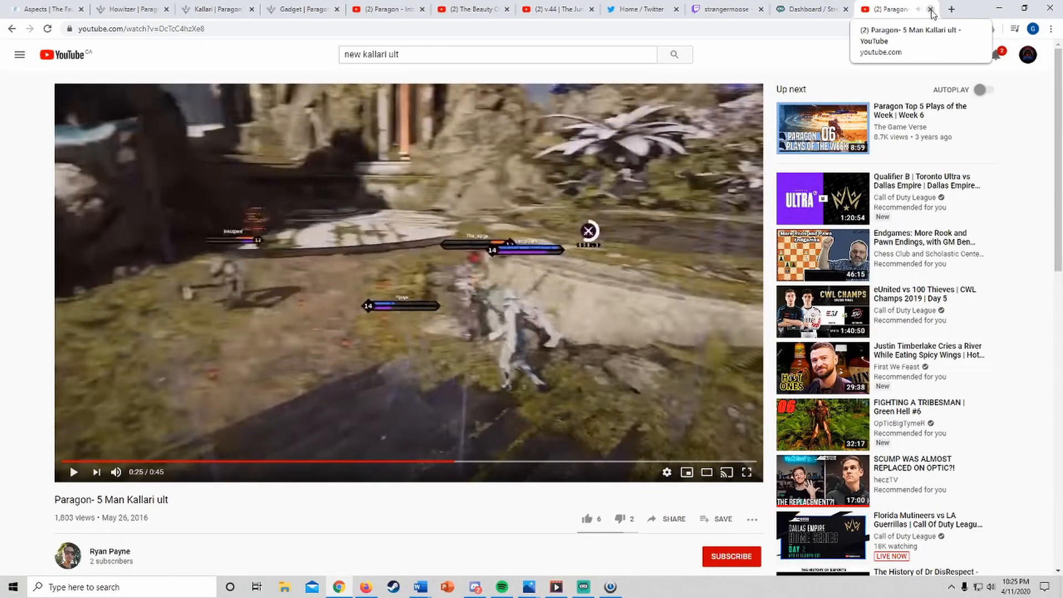
pyautogui.click(912, 9)
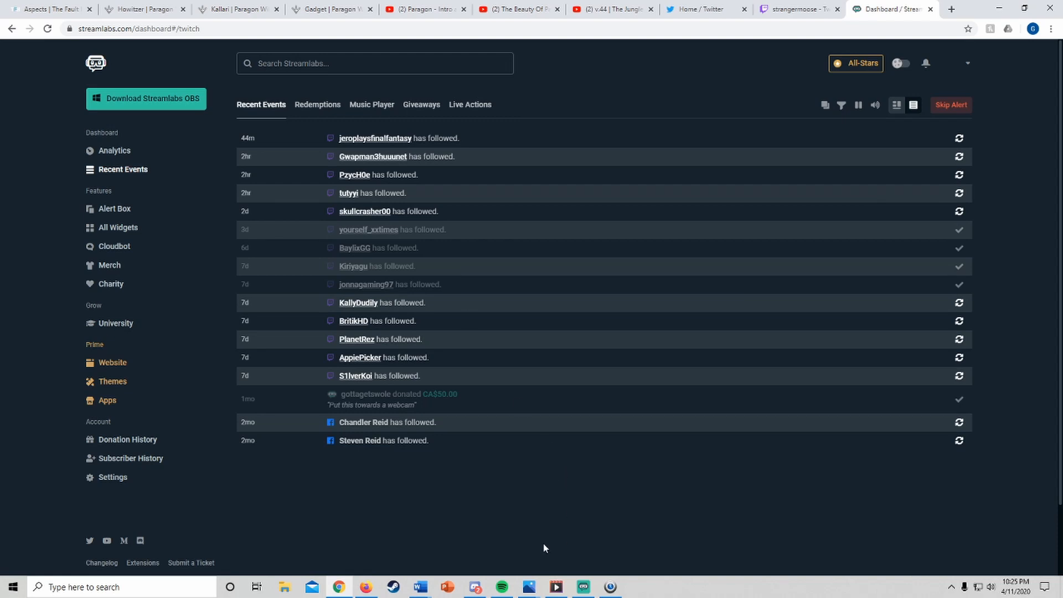
pyautogui.click(234, 9)
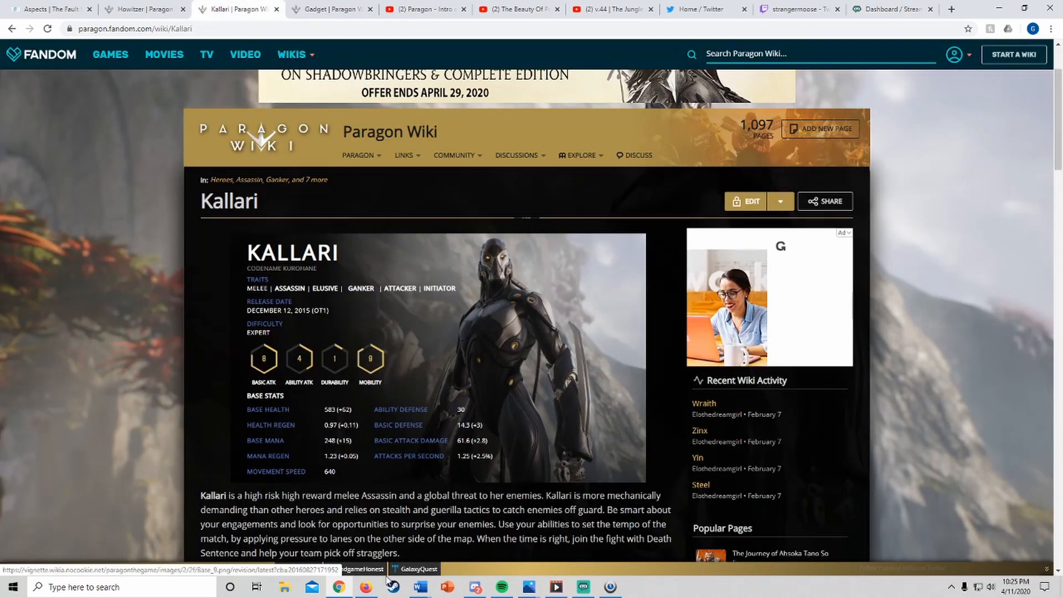